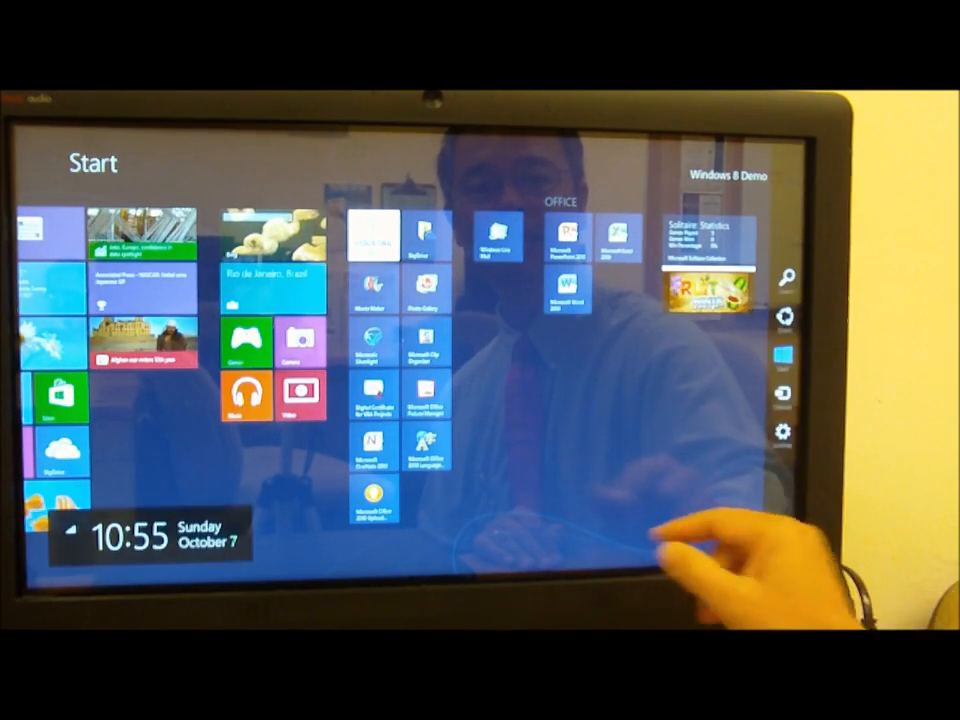
Reach the Personalize Start screen page in PC settings from the charms bar
left_click(784, 432)
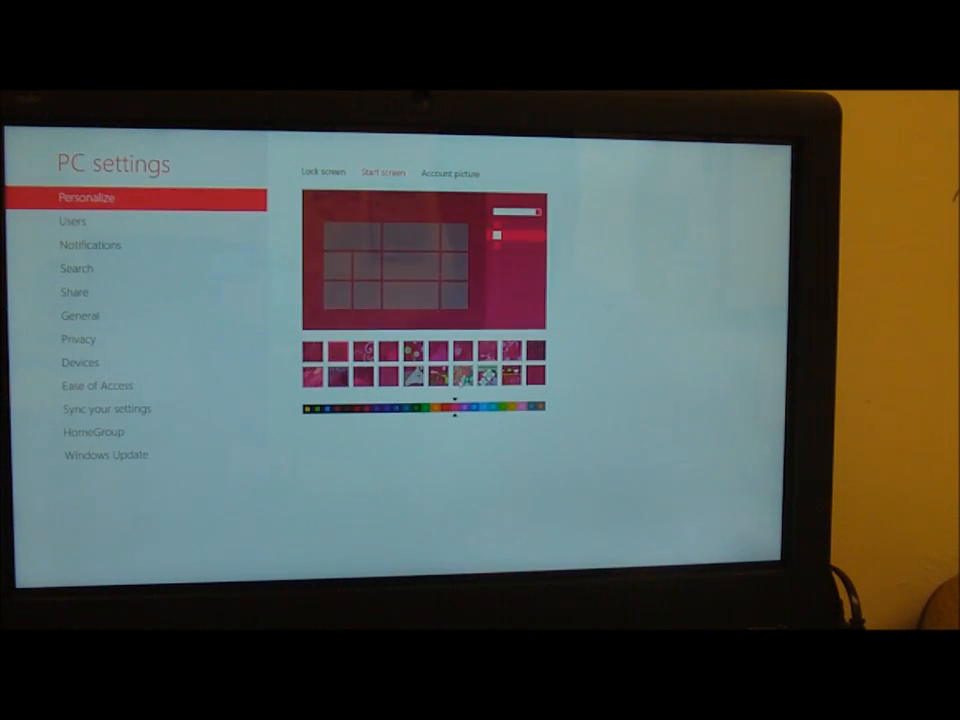
Choose the floral decorative pattern for the red Start screen background
left_click(464, 376)
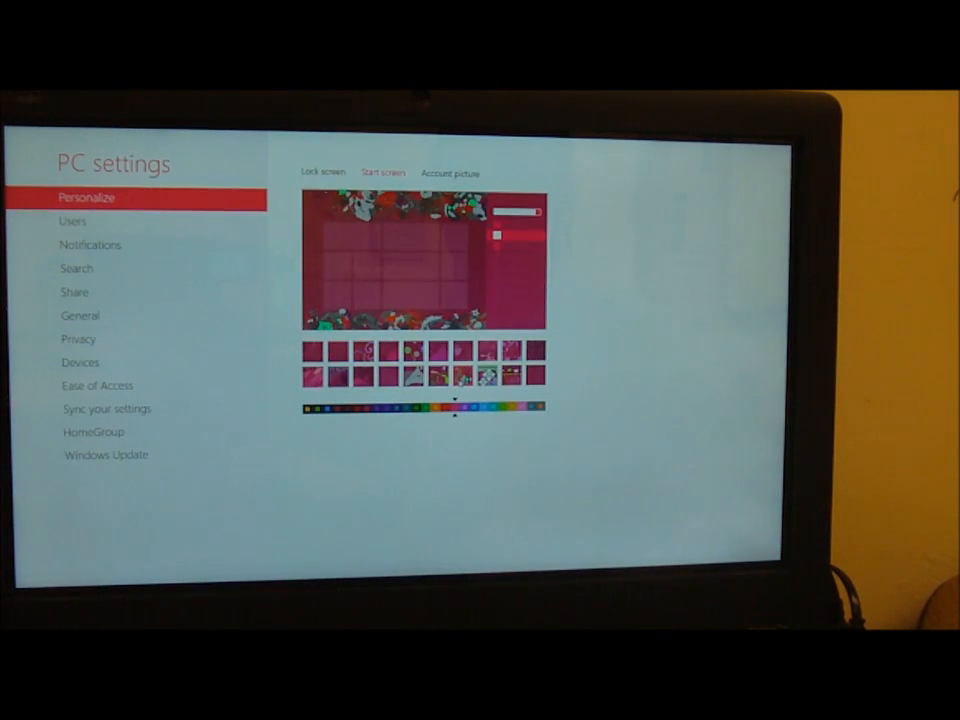